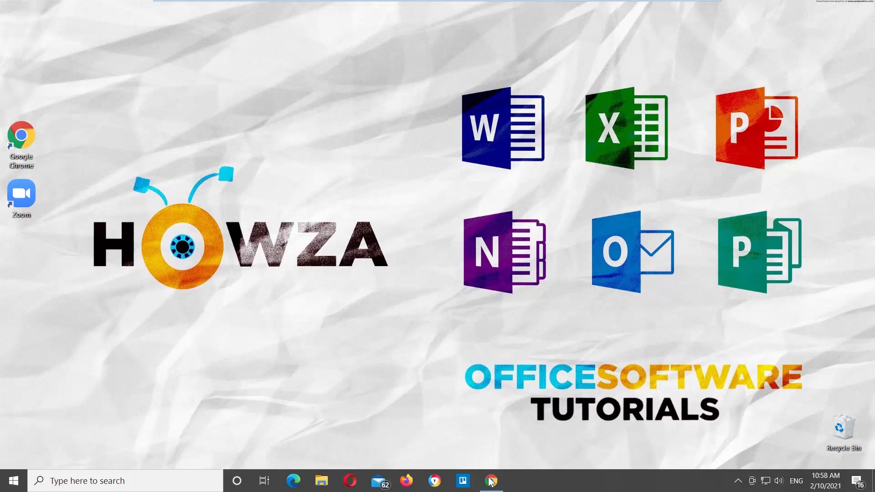
Step: Switch to Chrome to show the Zoom sign-in page reporting the blocked account
{"action": "left_click", "coordinate": [491, 481]}
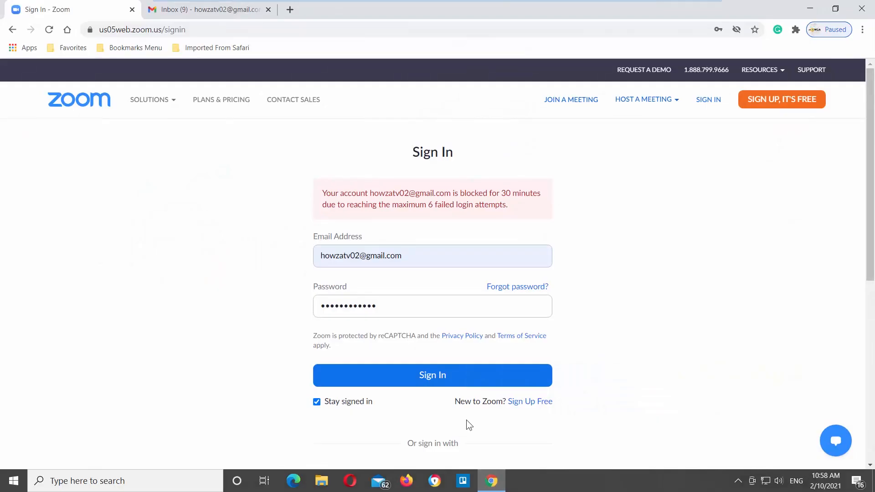
{"action": "mouse_move", "coordinate": [439, 203]}
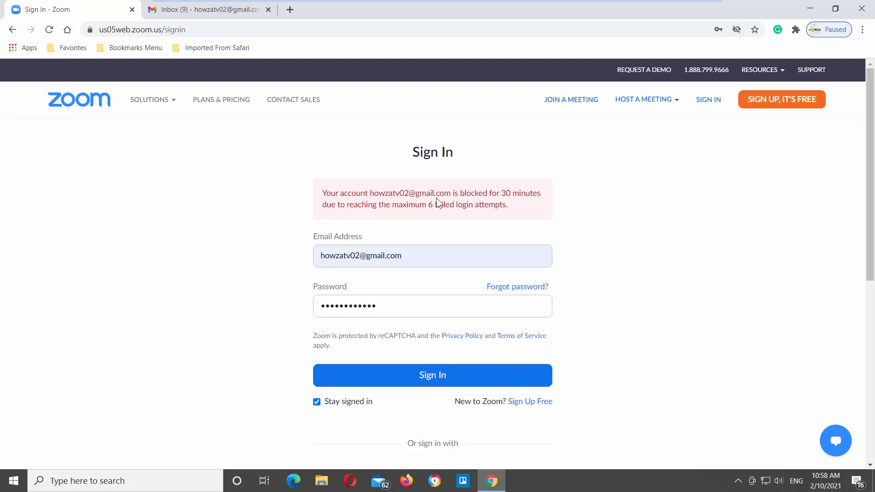
{"action": "mouse_move", "coordinate": [481, 287]}
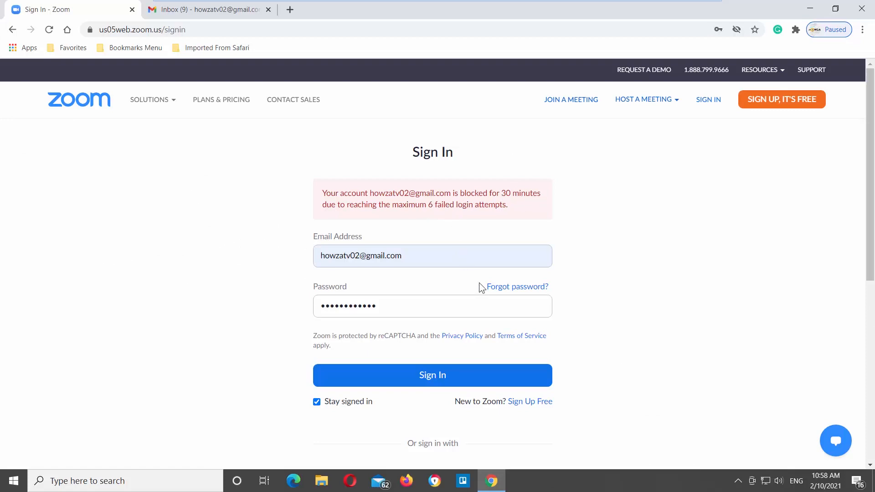
{"action": "left_click", "coordinate": [517, 287]}
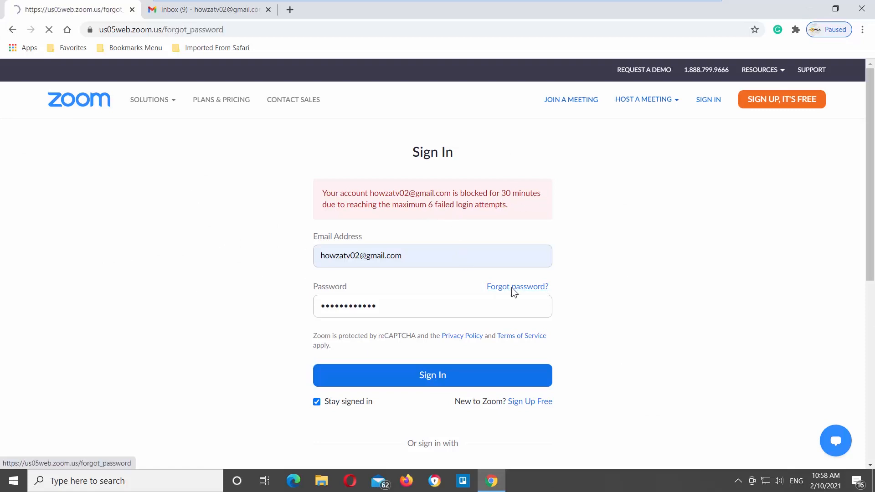
{"action": "left_click", "coordinate": [518, 286]}
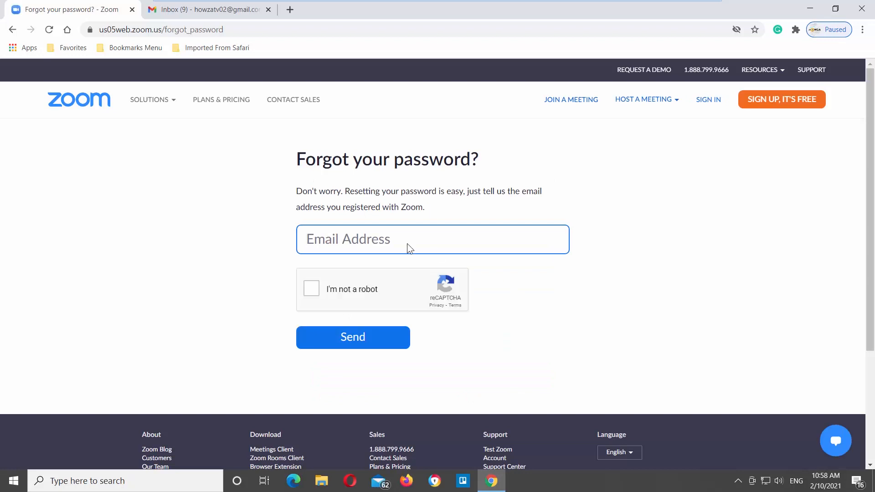
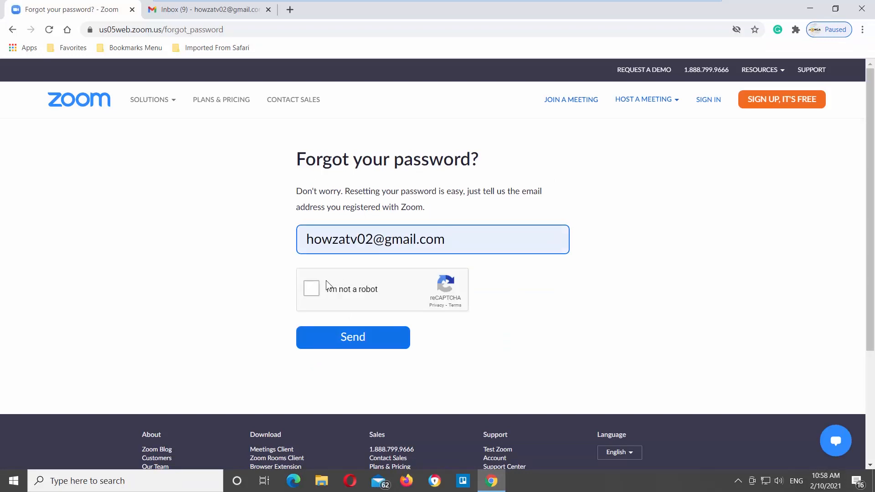
{"action": "left_click", "coordinate": [312, 288]}
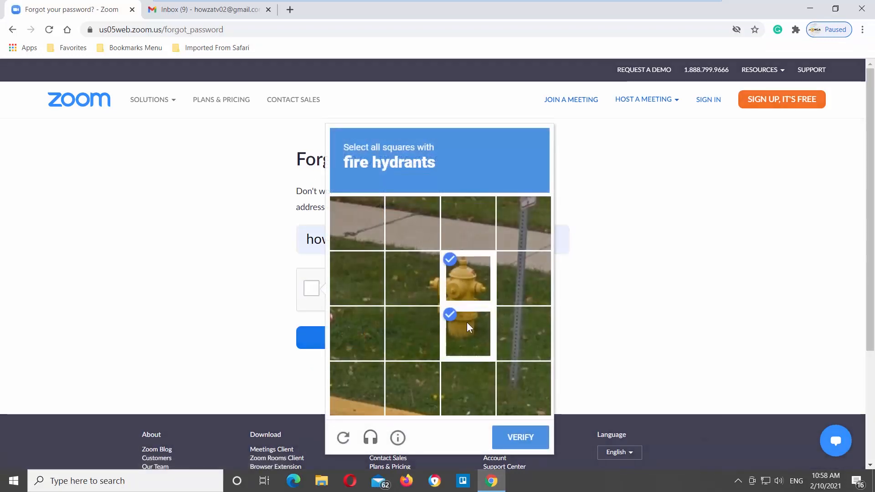
{"action": "left_click", "coordinate": [520, 437]}
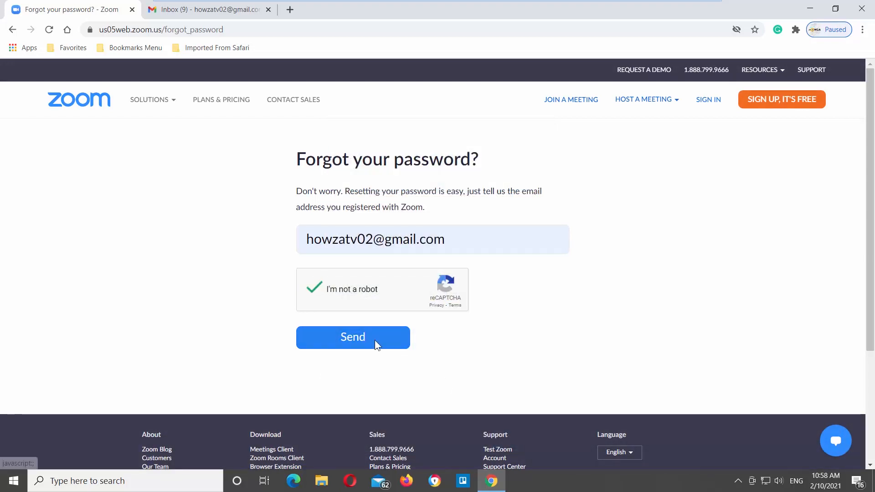
{"action": "left_click", "coordinate": [353, 338]}
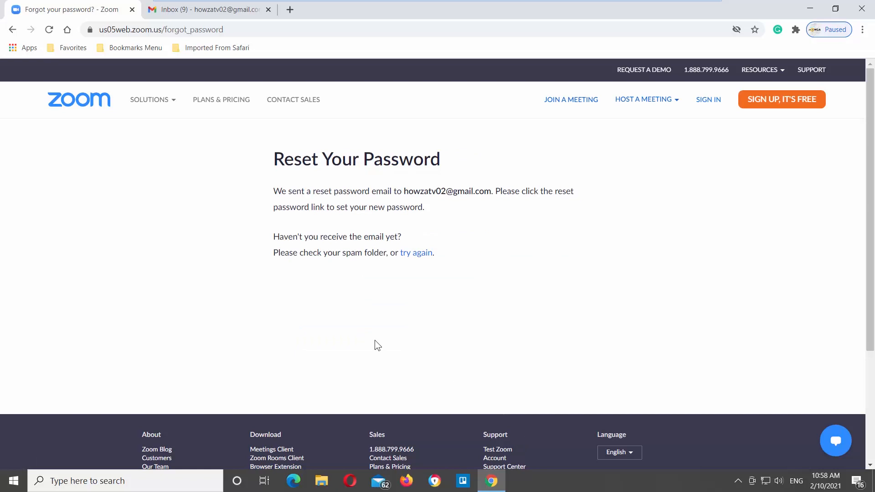
{"action": "mouse_move", "coordinate": [386, 199]}
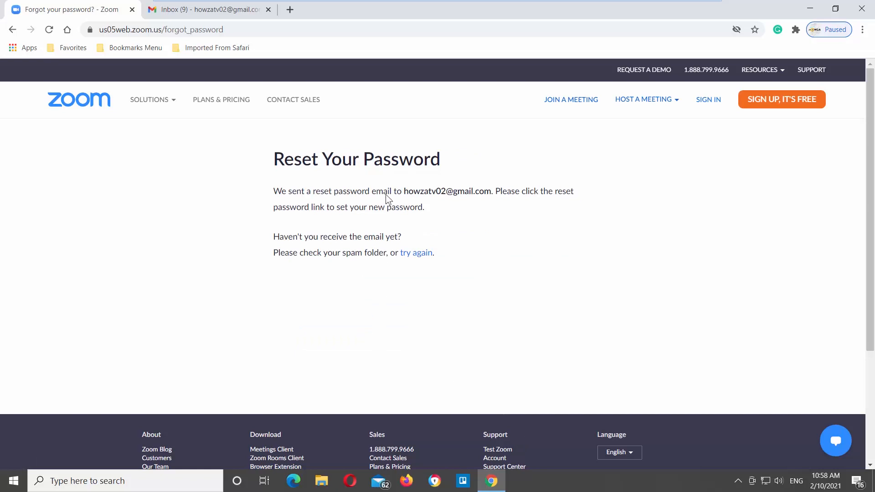
{"action": "mouse_move", "coordinate": [457, 228]}
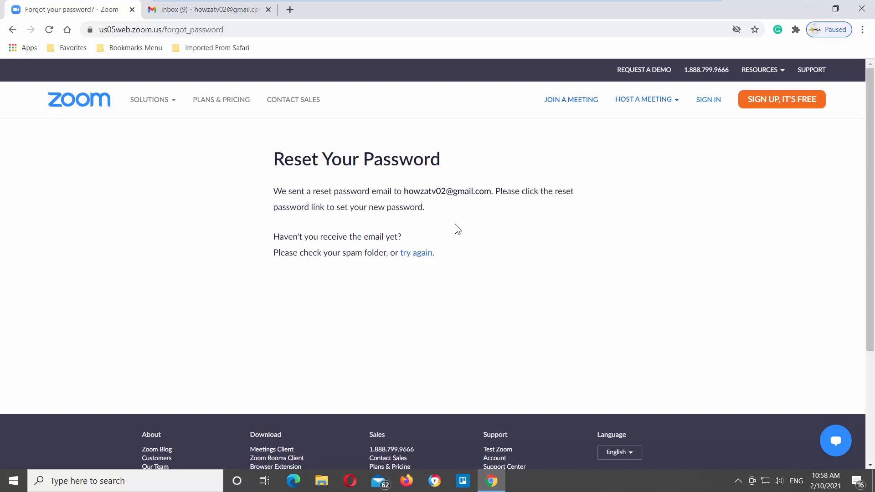
Step: Switch to the Gmail Inbox tab showing the arrived Zoom reset email
{"action": "left_click", "coordinate": [211, 10]}
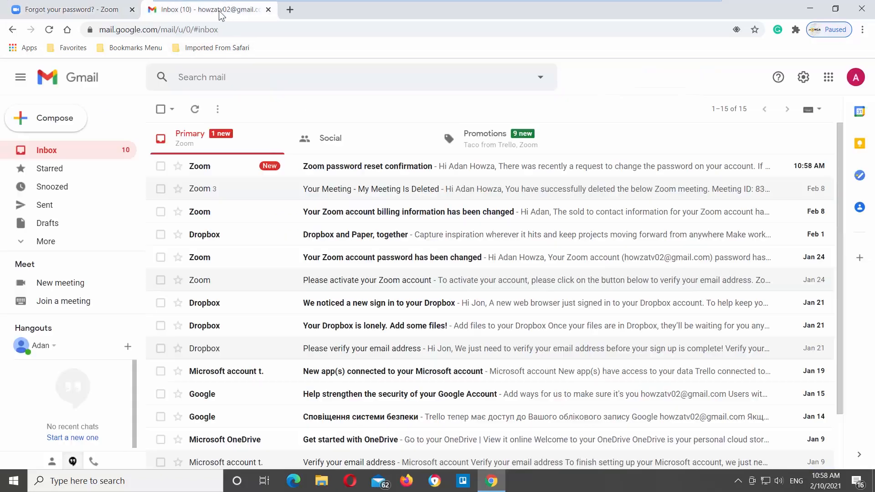
{"action": "mouse_move", "coordinate": [360, 170]}
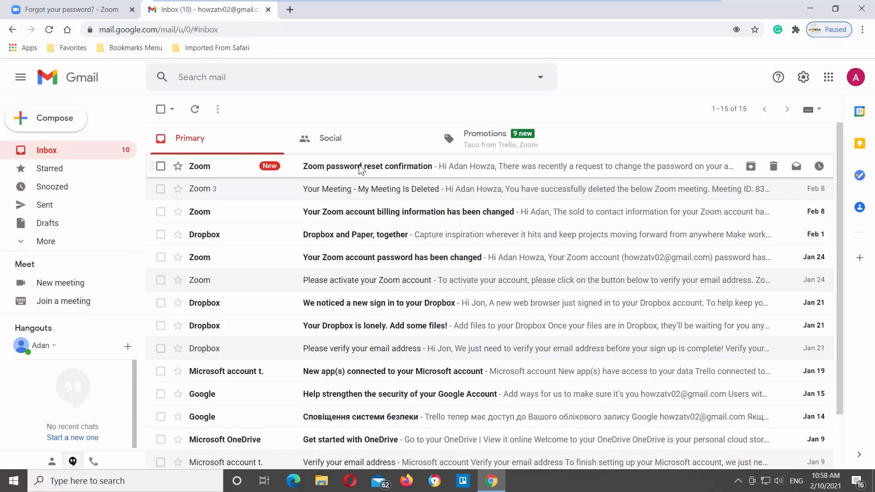
Step: Follow the Zoom email's change-password link, save a new password, and reach sign-in
{"action": "left_click", "coordinate": [368, 166]}
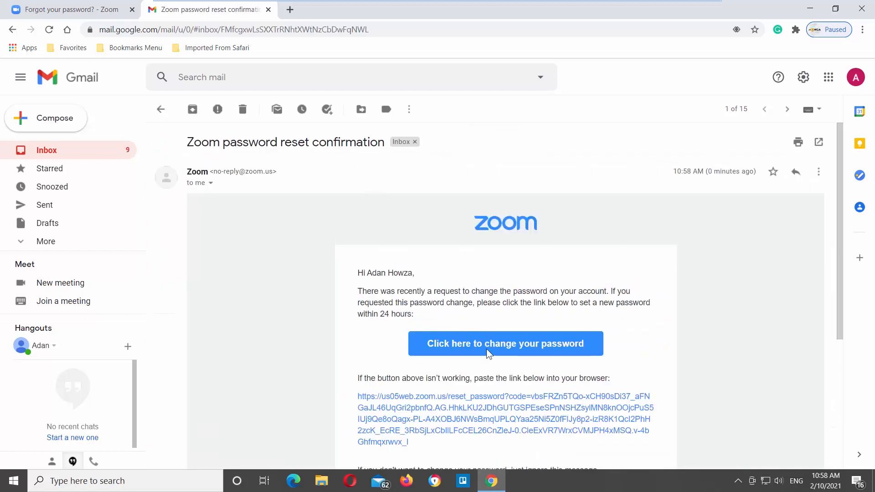
{"action": "left_click", "coordinate": [505, 344]}
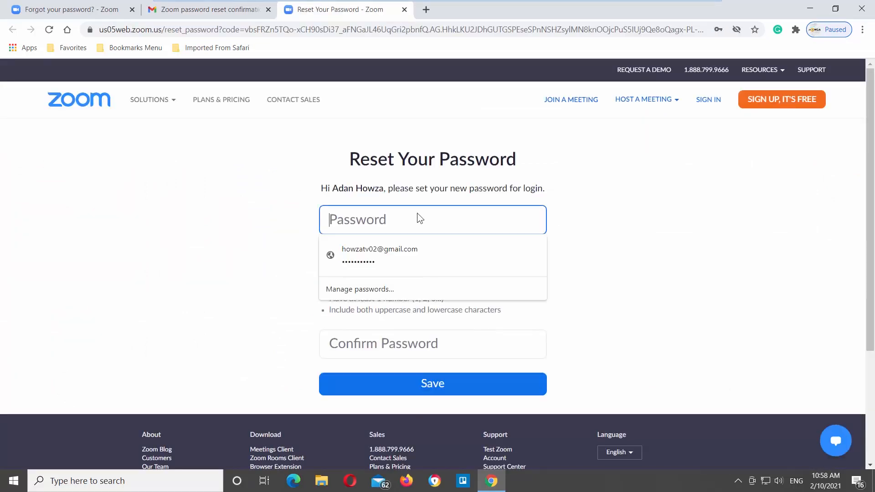
{"action": "left_click", "coordinate": [433, 345]}
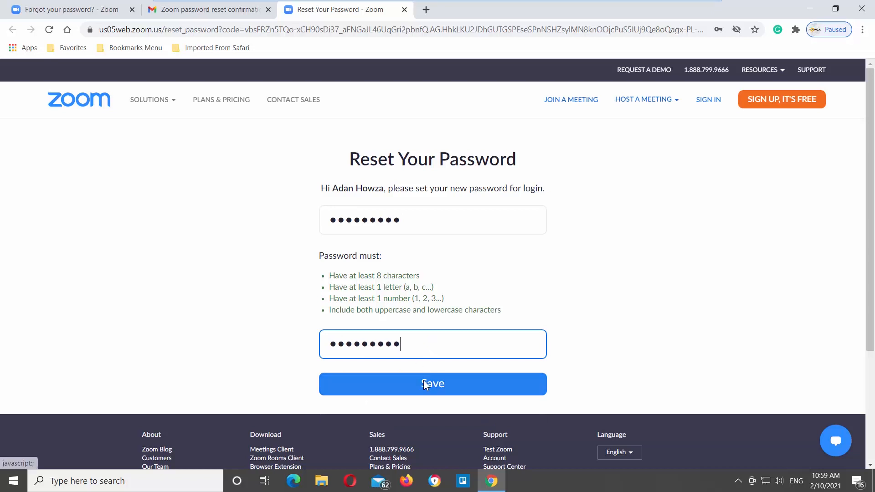
{"action": "left_click", "coordinate": [433, 384]}
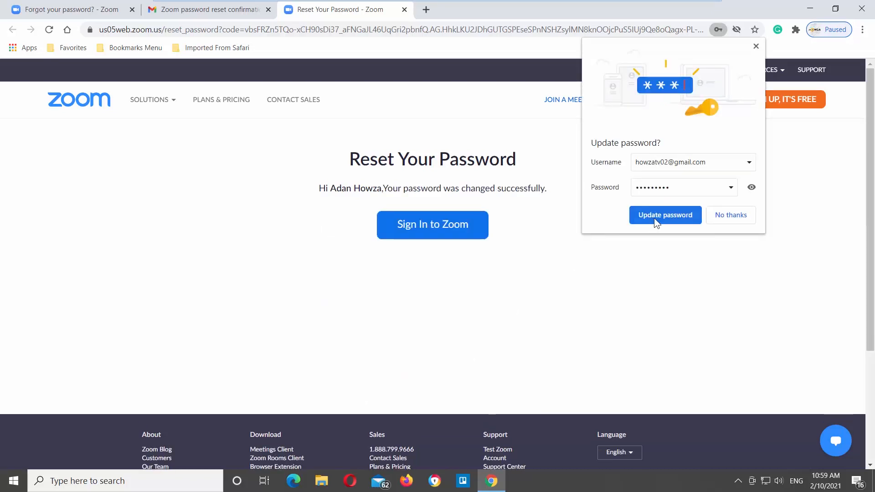
{"action": "left_click", "coordinate": [433, 224]}
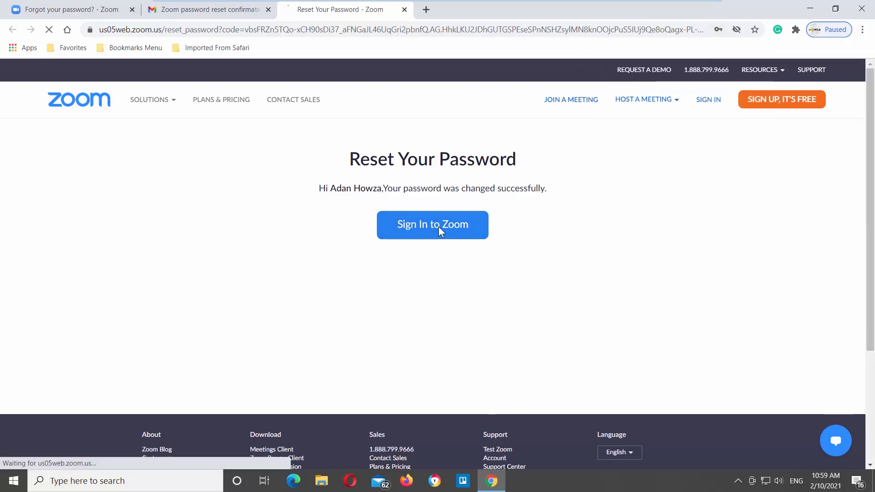
{"action": "left_click", "coordinate": [433, 224]}
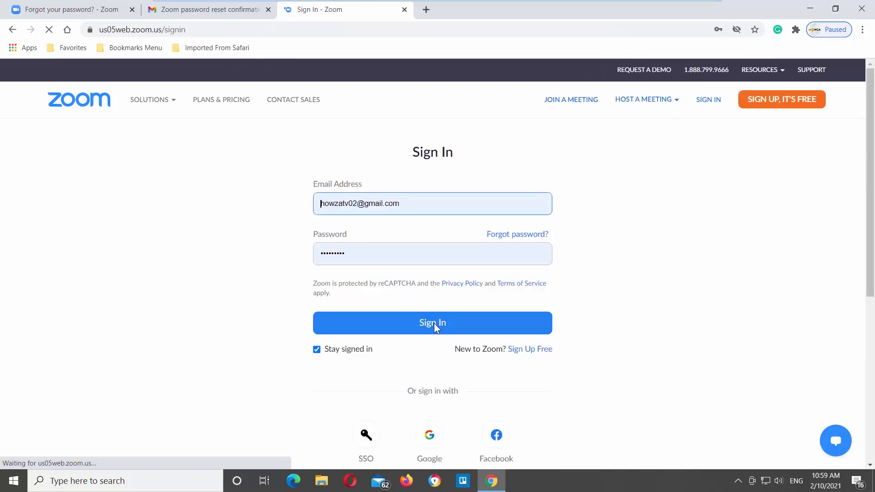
Step: Sign in with the new password, completing the tractor reCAPTCHA challenge
{"action": "left_click", "coordinate": [432, 322]}
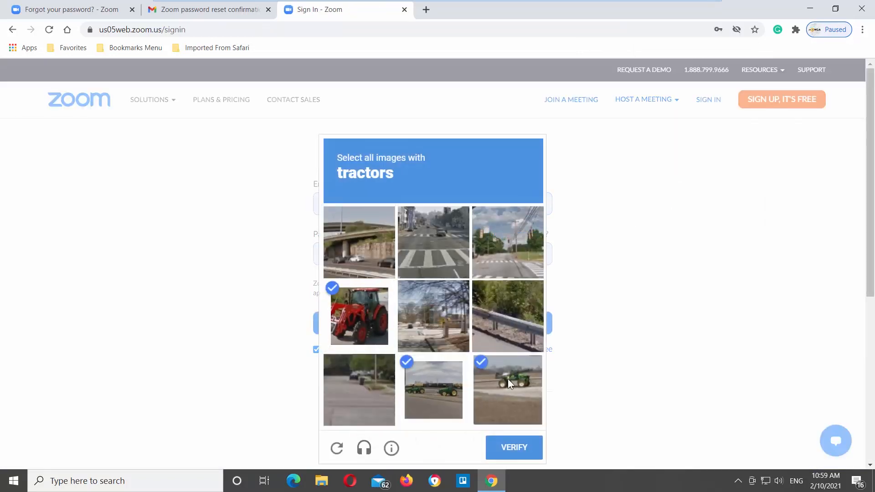
{"action": "left_click", "coordinate": [514, 447]}
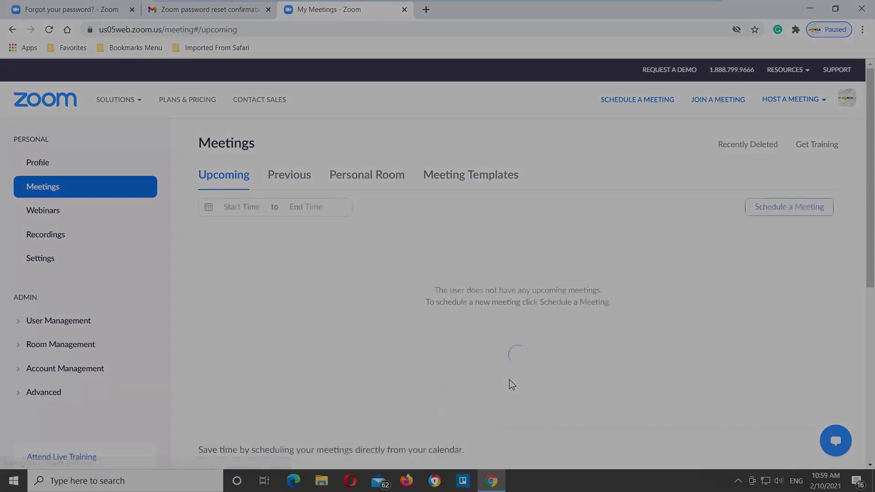